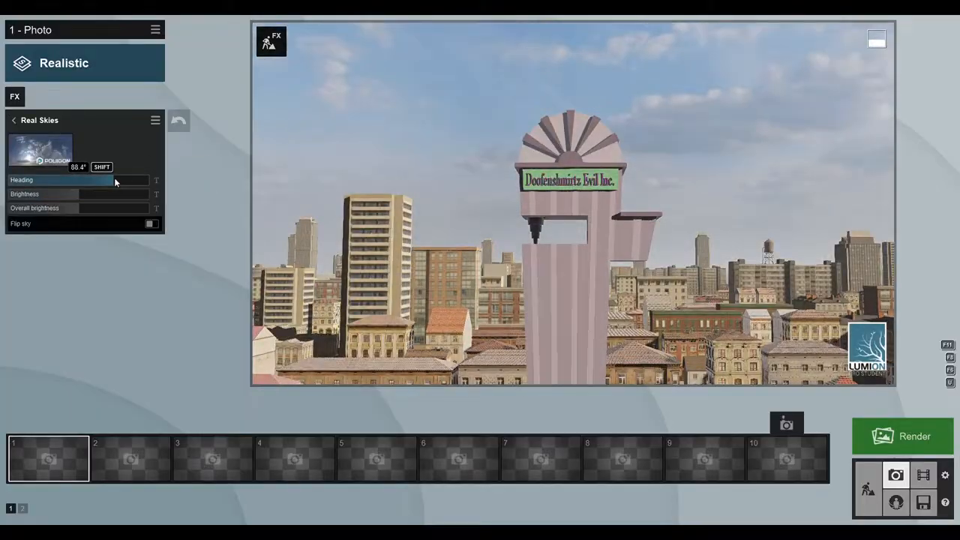
- Turn the Real Skies heading so the sky suits the higher view across the rooftops
{"action": "left_click", "coordinate": [904, 435]}
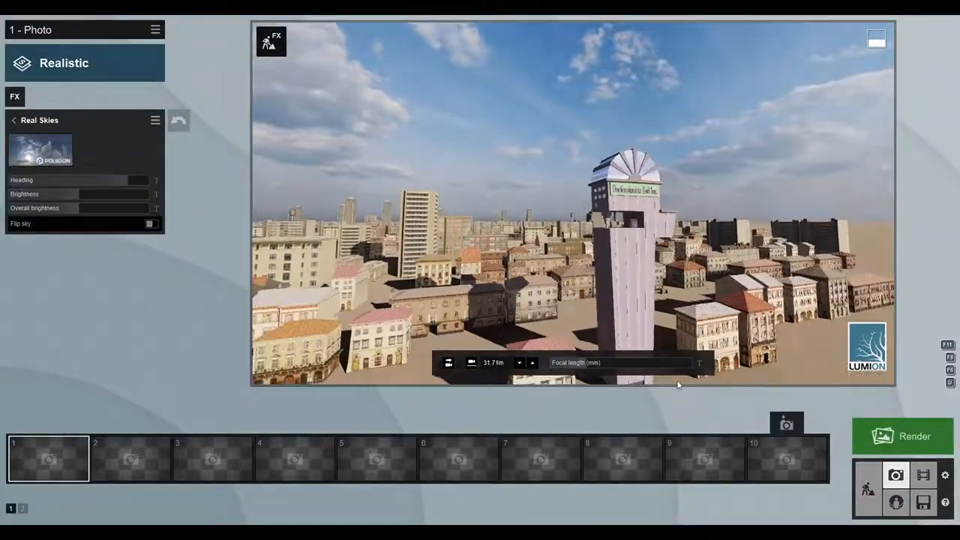
- Render the current photo shot at Desktop 1920×1080 as a JPG
{"action": "left_click", "coordinate": [897, 437]}
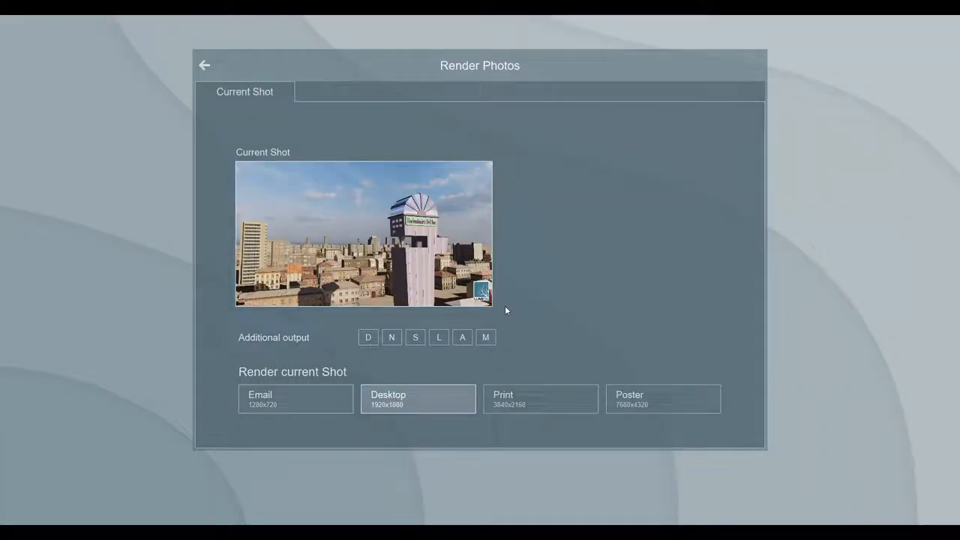
{"action": "left_click", "coordinate": [204, 66]}
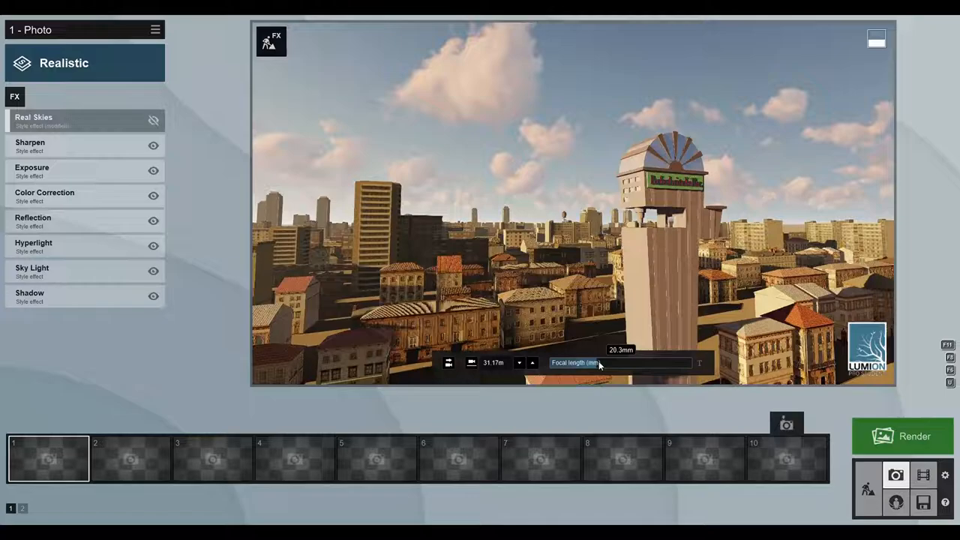
{"action": "left_click", "coordinate": [906, 437]}
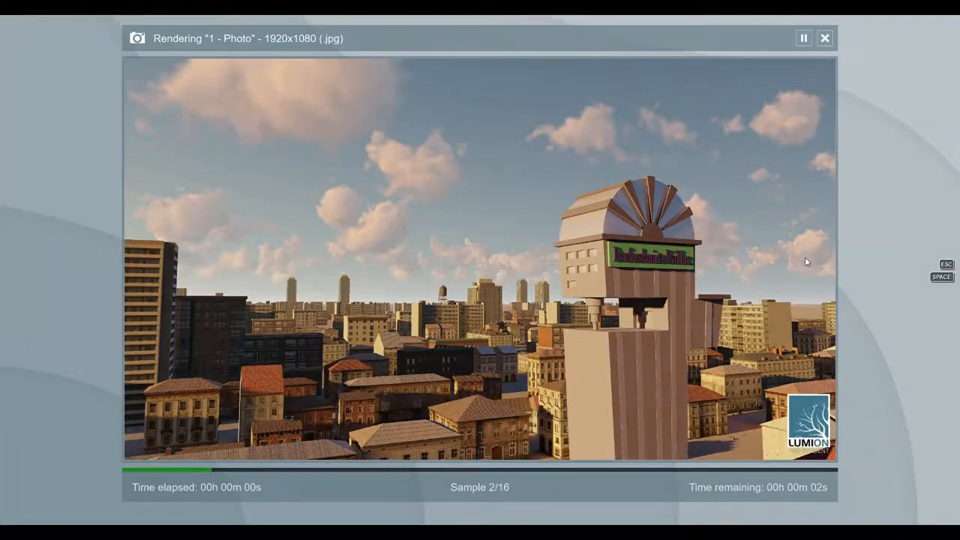
- Apply the Color Sketch style preset to the photo
{"action": "left_click", "coordinate": [825, 38]}
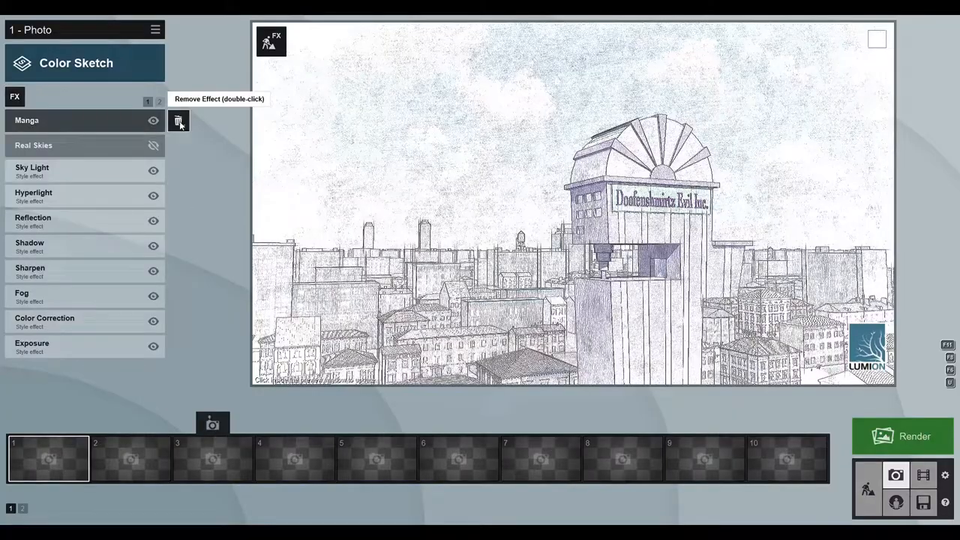
- Remove the Manga effect and change the camera focal length for a closer tower view
{"action": "double_click", "coordinate": [180, 120]}
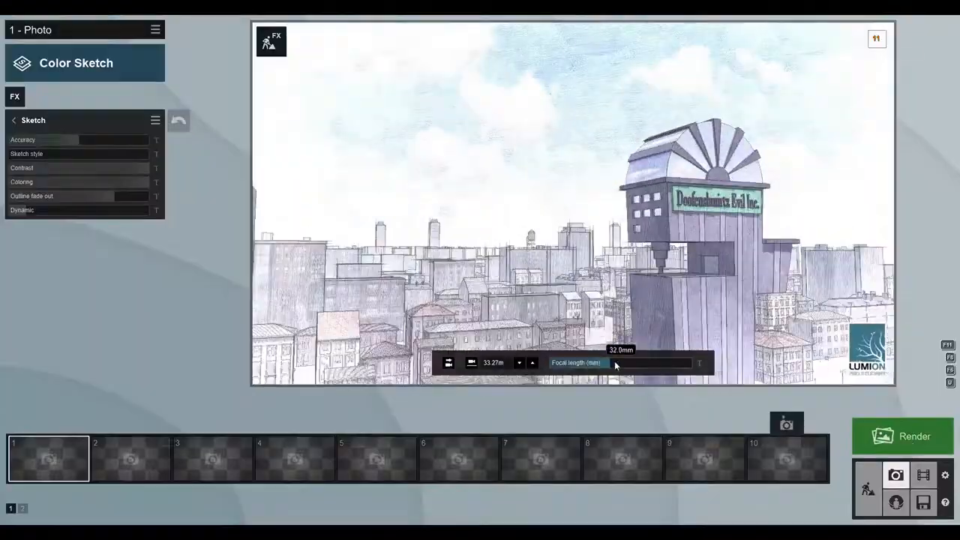
{"action": "left_click", "coordinate": [906, 436]}
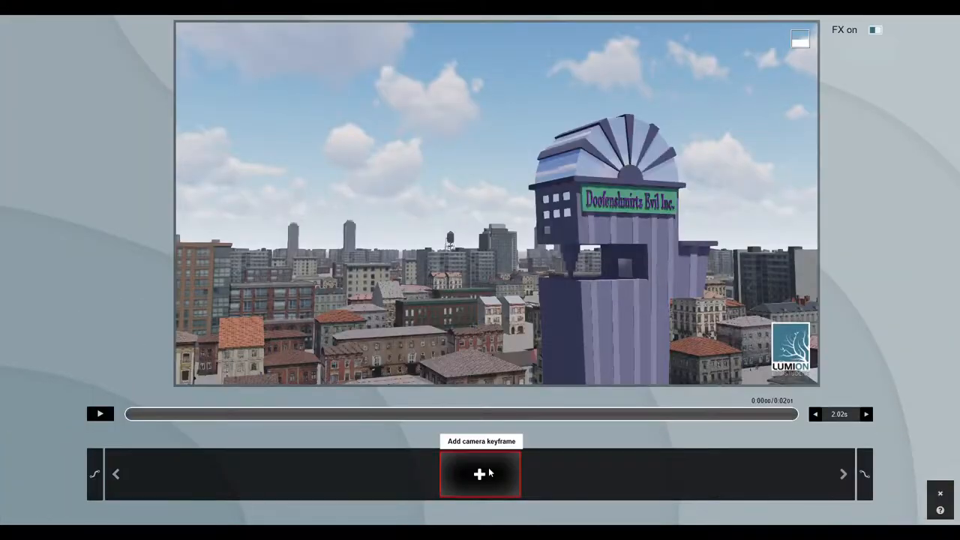
- Record camera keyframes for the movie clips, including the low-angle view up the tower
{"action": "left_click", "coordinate": [478, 477]}
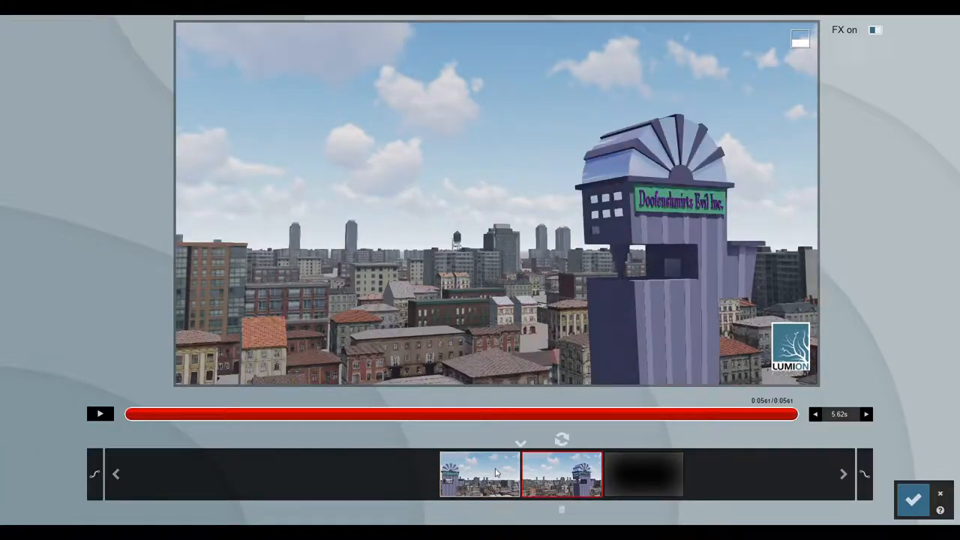
{"action": "left_click", "coordinate": [913, 499]}
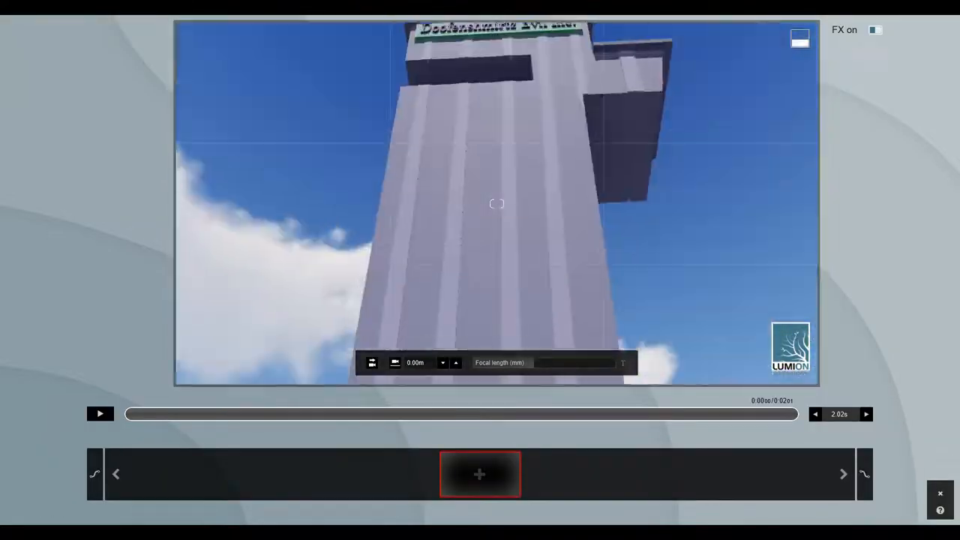
{"action": "left_click", "coordinate": [480, 475]}
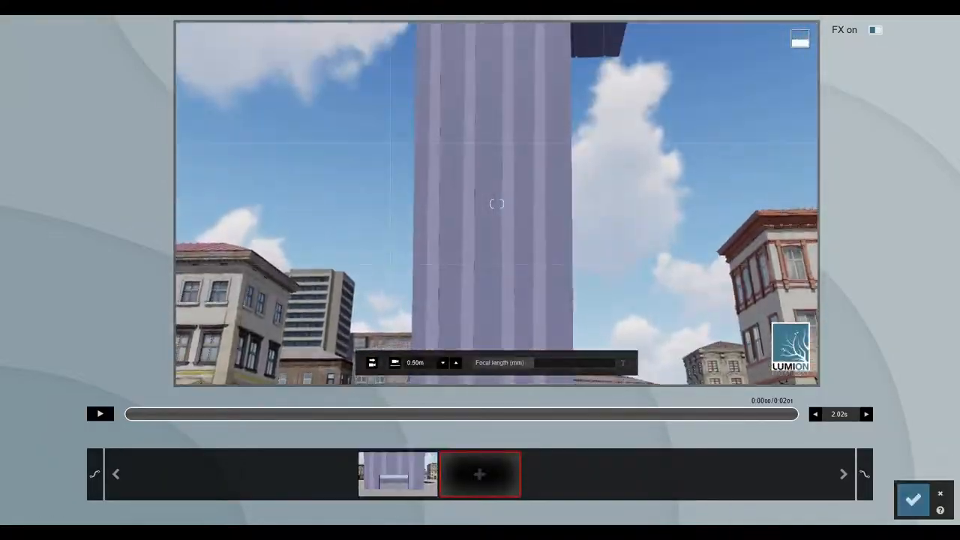
{"action": "left_click", "coordinate": [99, 414]}
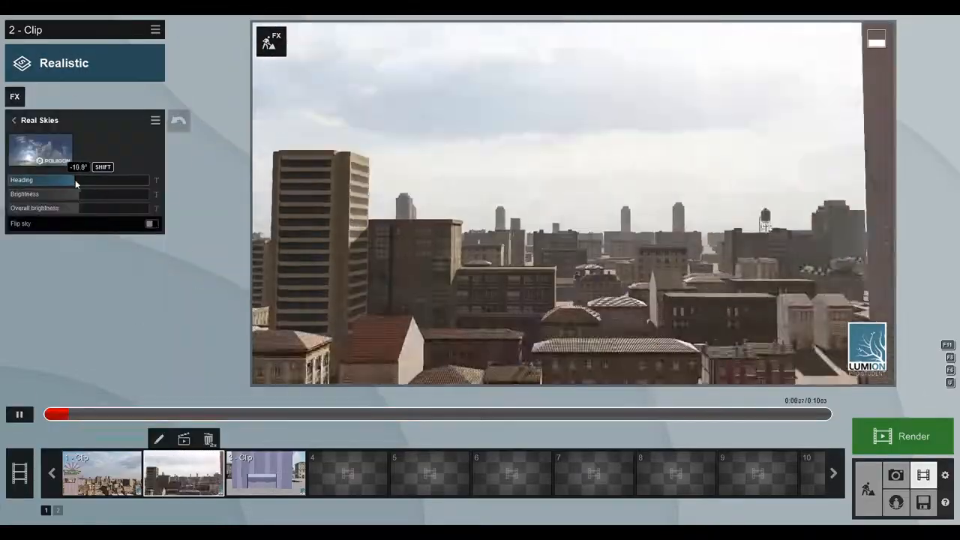
- Select clip 3 and adjust its Real Skies effect for the sunlit tower silhouette
{"action": "left_click", "coordinate": [264, 474]}
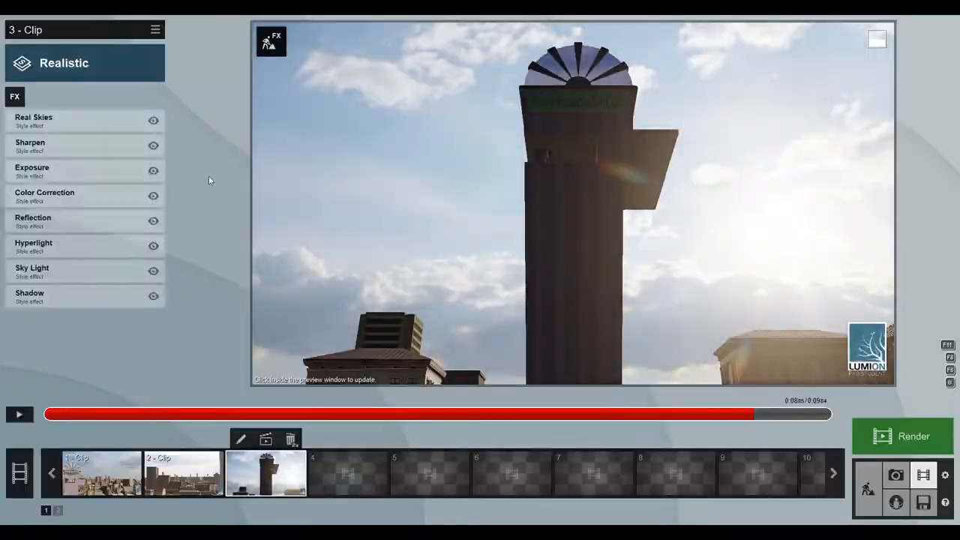
{"action": "left_click", "coordinate": [33, 120]}
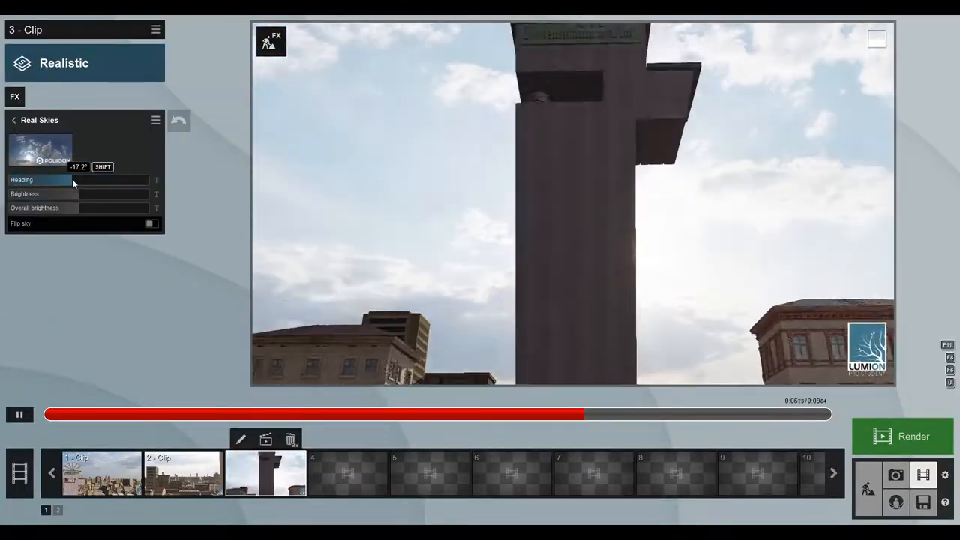